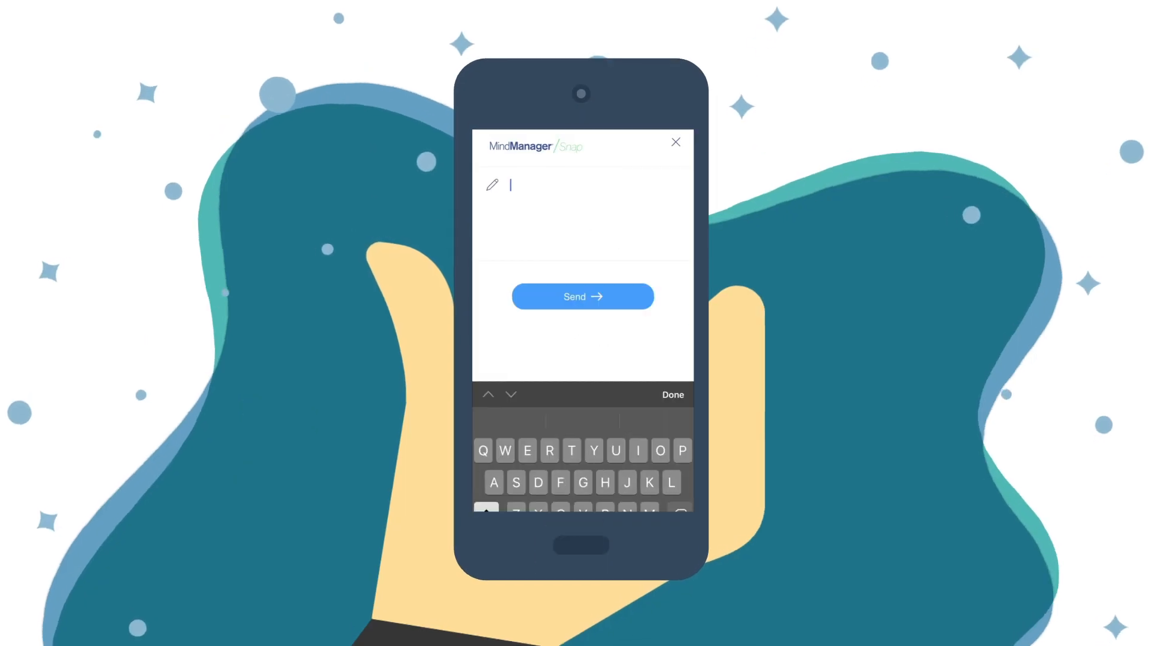
{"action": "type", "text": "Virtual event"}
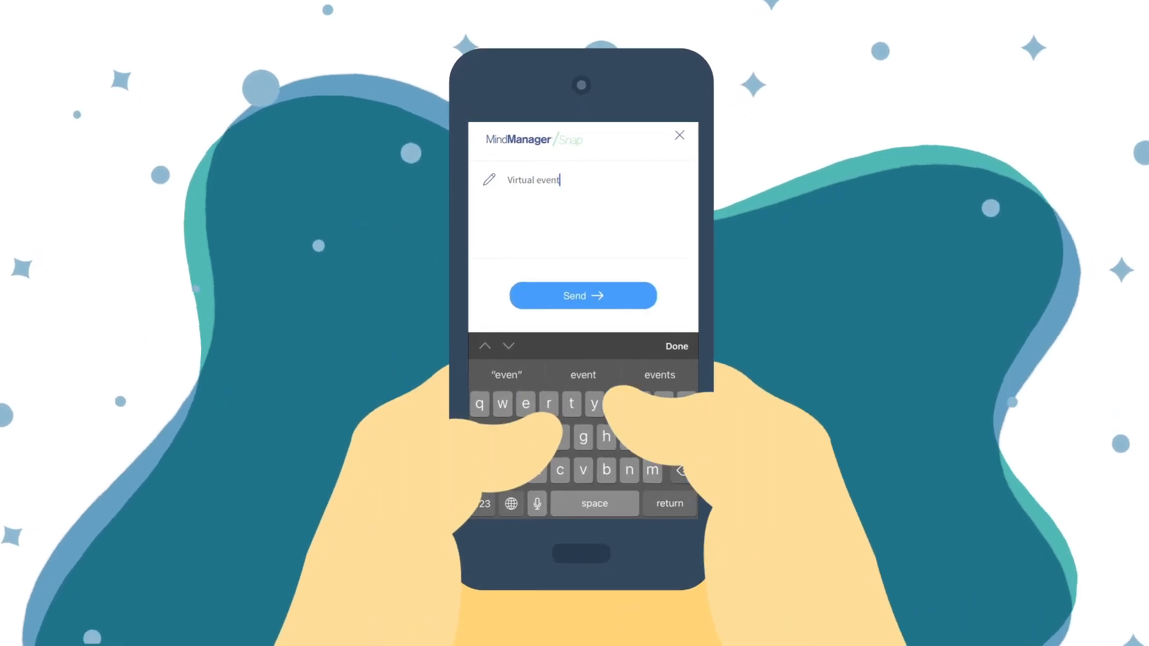